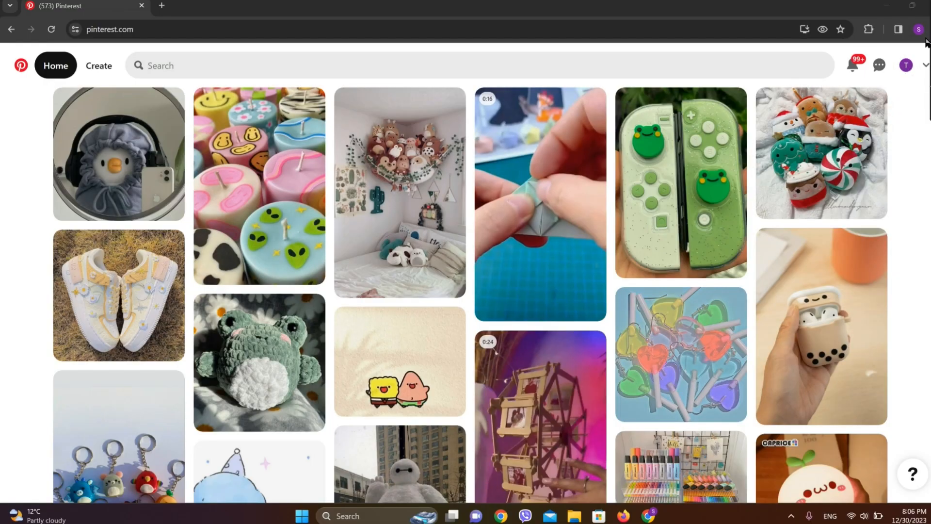
mouse_move(906, 65)
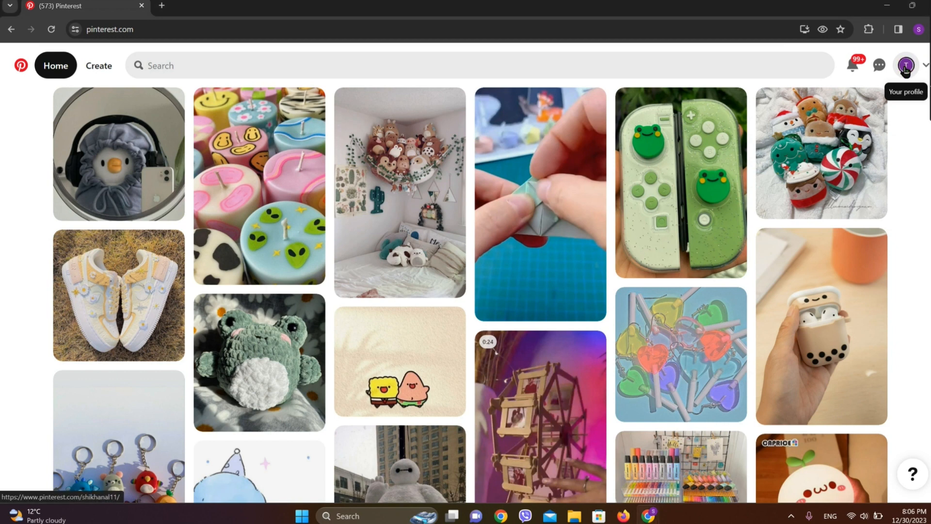
- Go to your own profile page and show its empty Created pins list
click(905, 65)
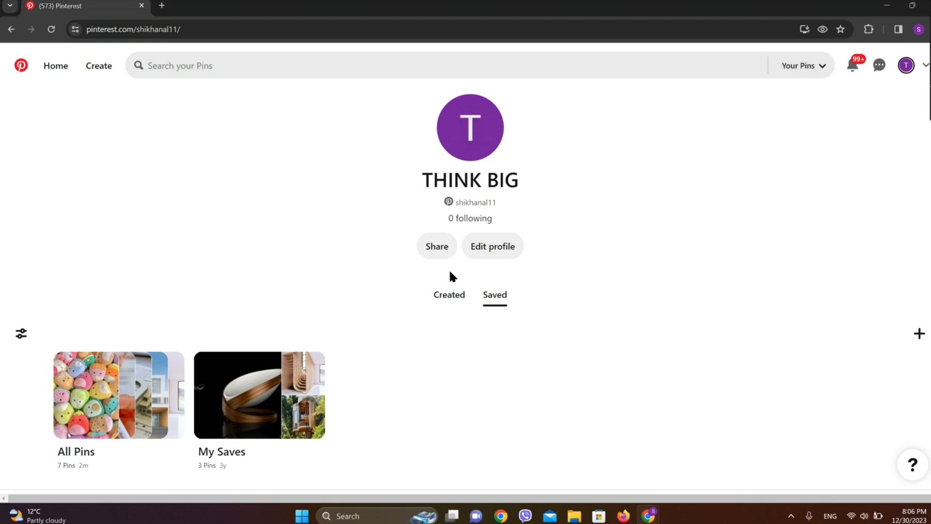
click(449, 294)
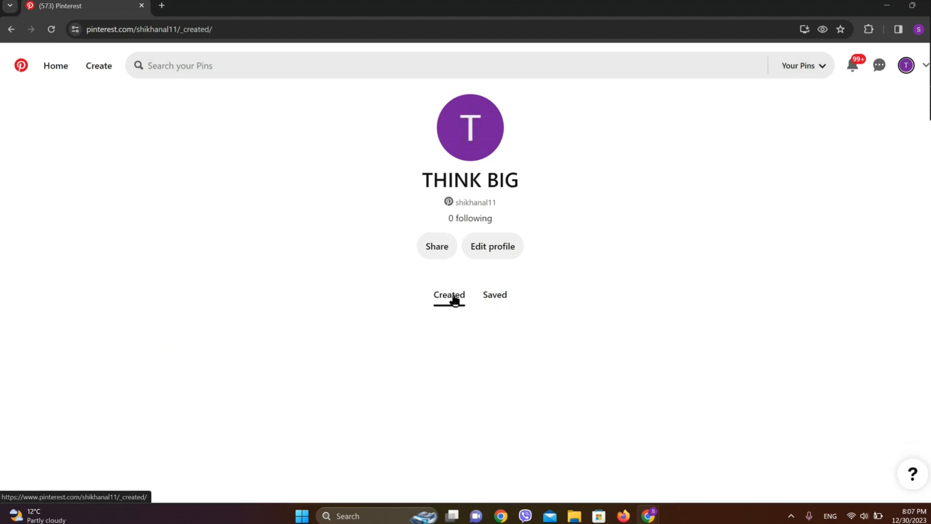
click(449, 295)
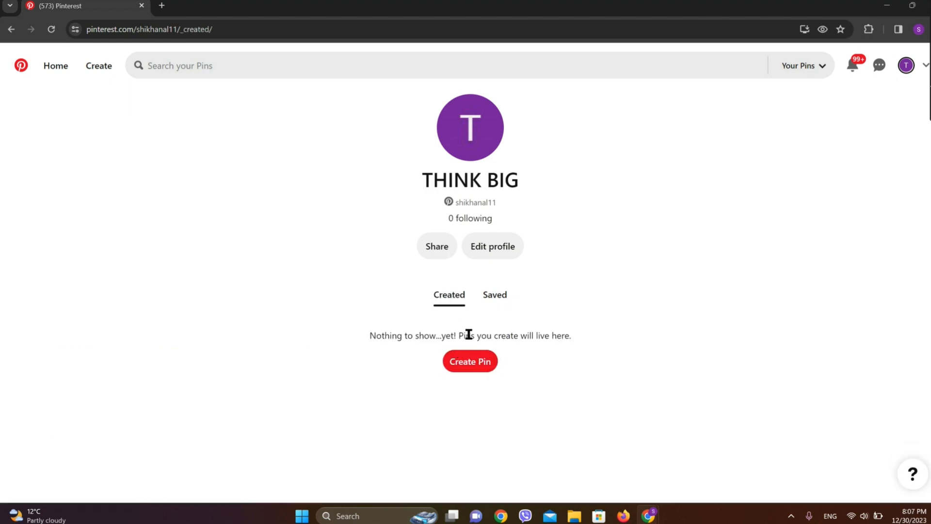
- Start a new pin and upload the red gradient image to the draft
click(469, 360)
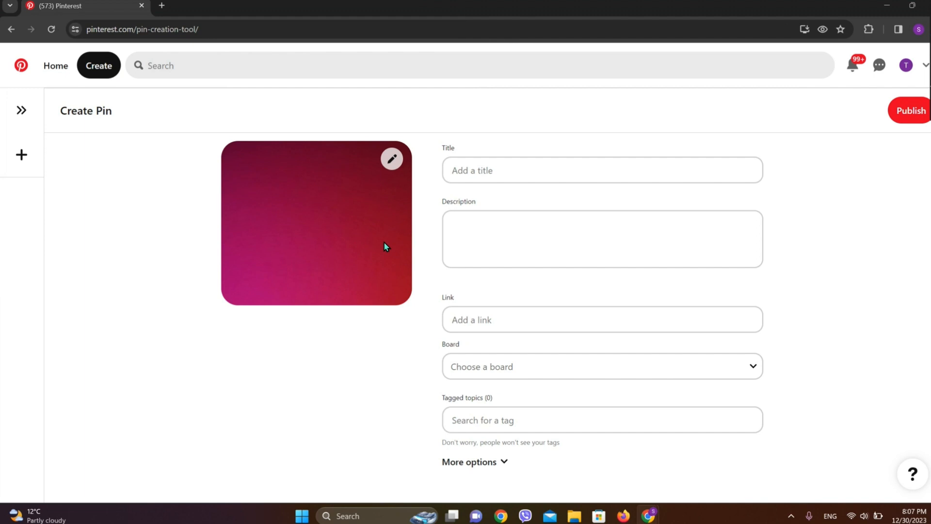
click(601, 170)
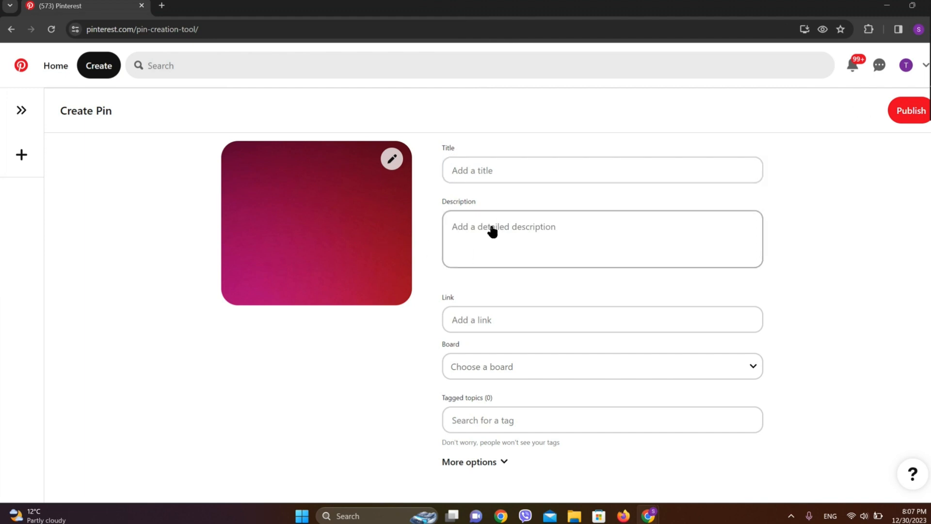
- Set the pin's board to My Saves and return to the profile's empty Created section
click(601, 238)
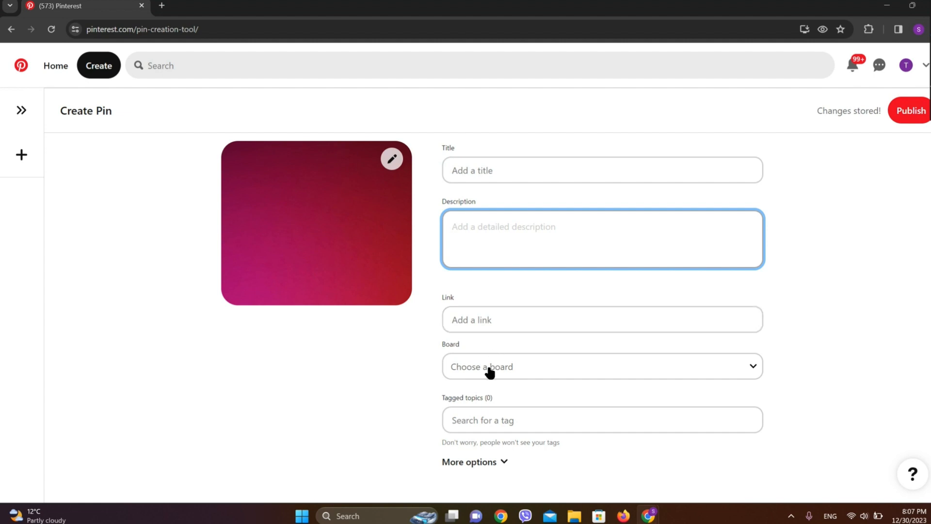
click(602, 366)
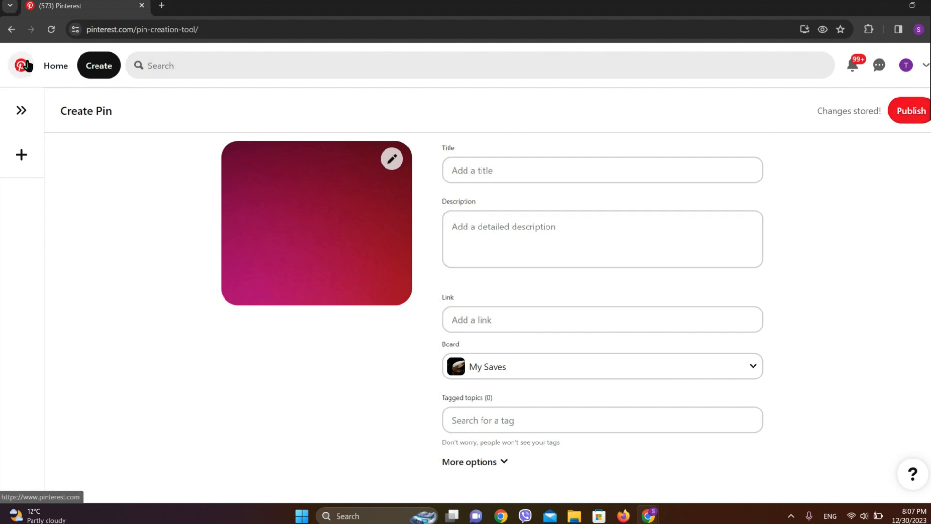
click(11, 29)
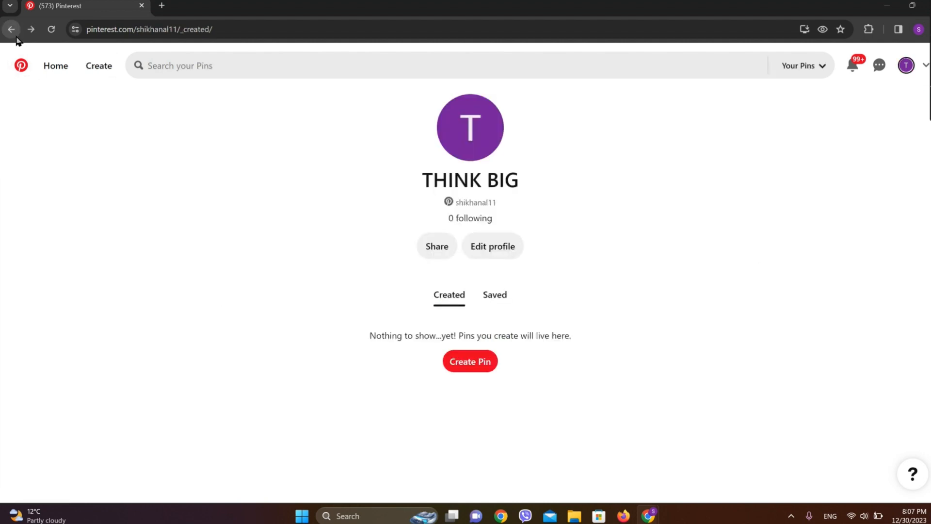